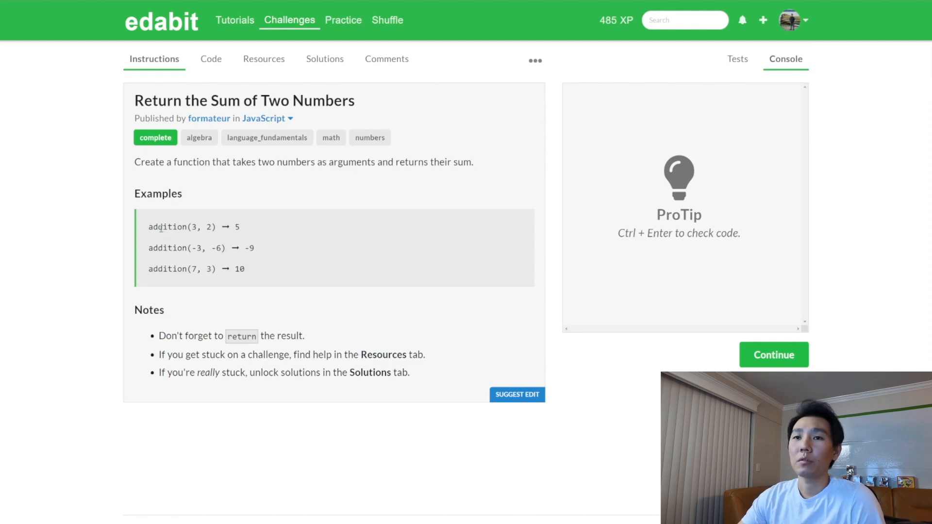
# - Review the challenge's test cases, then return to the console output
pyautogui.doubleClick(167, 226)
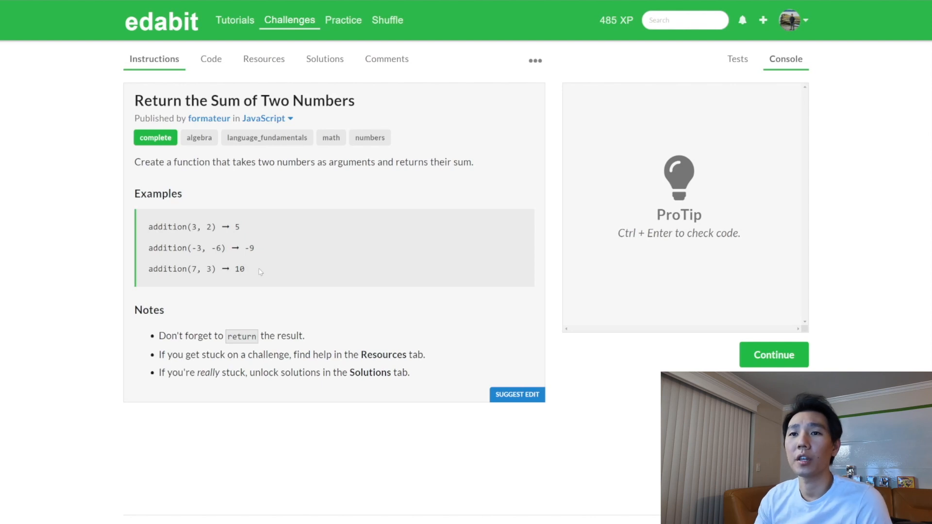
pyautogui.moveTo(212, 290)
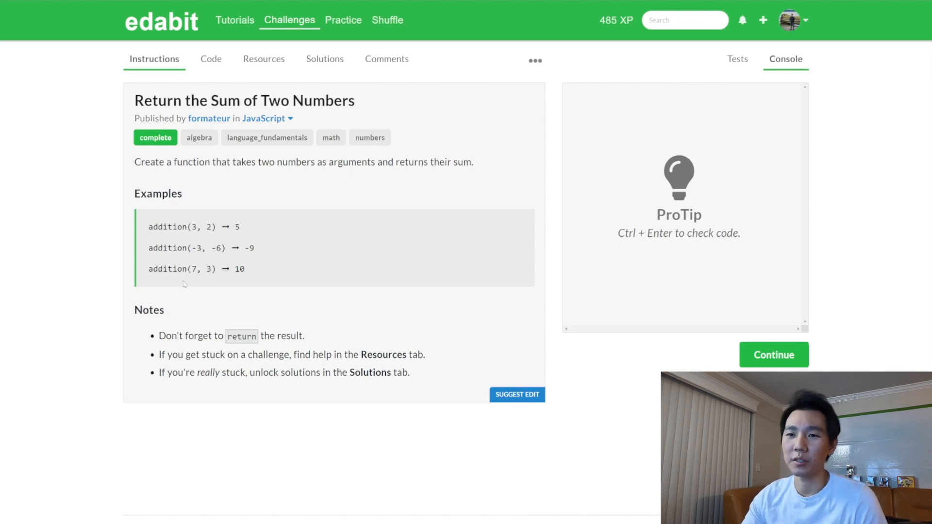
pyautogui.moveTo(257, 296)
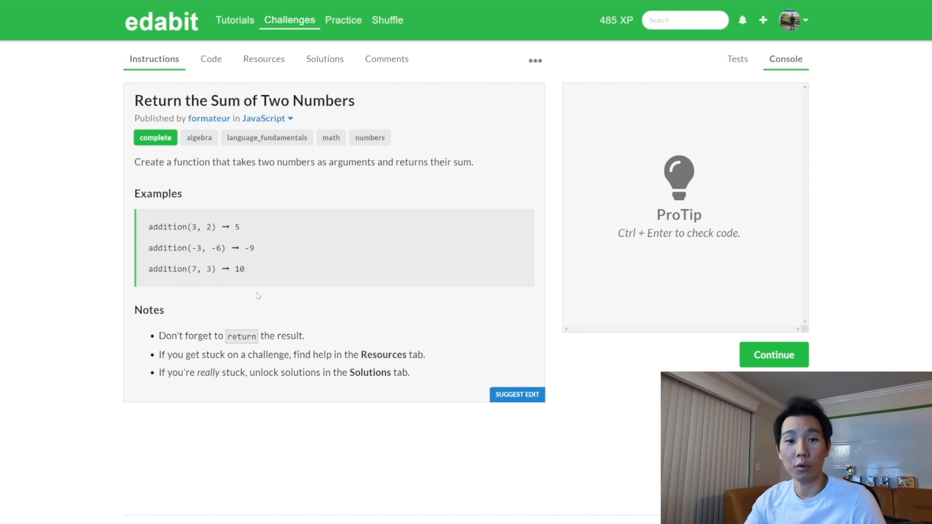
pyautogui.moveTo(230, 294)
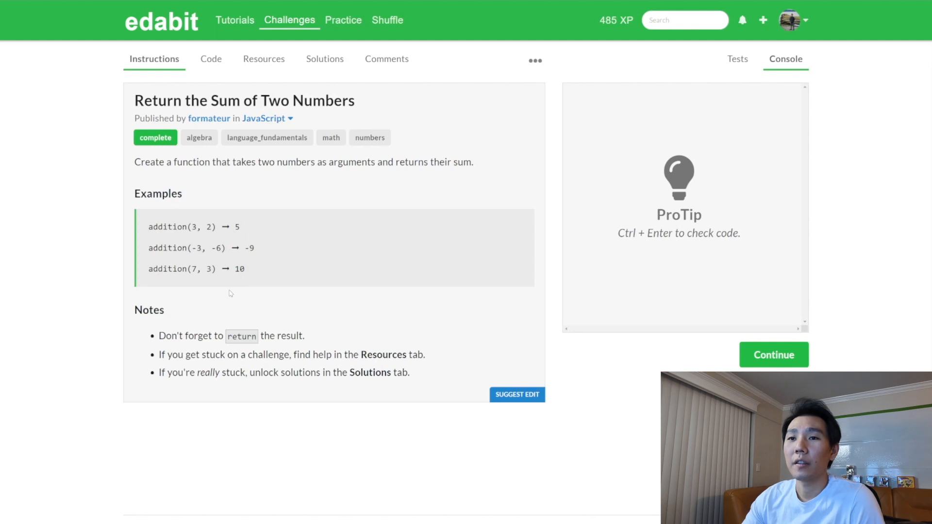
pyautogui.moveTo(256, 287)
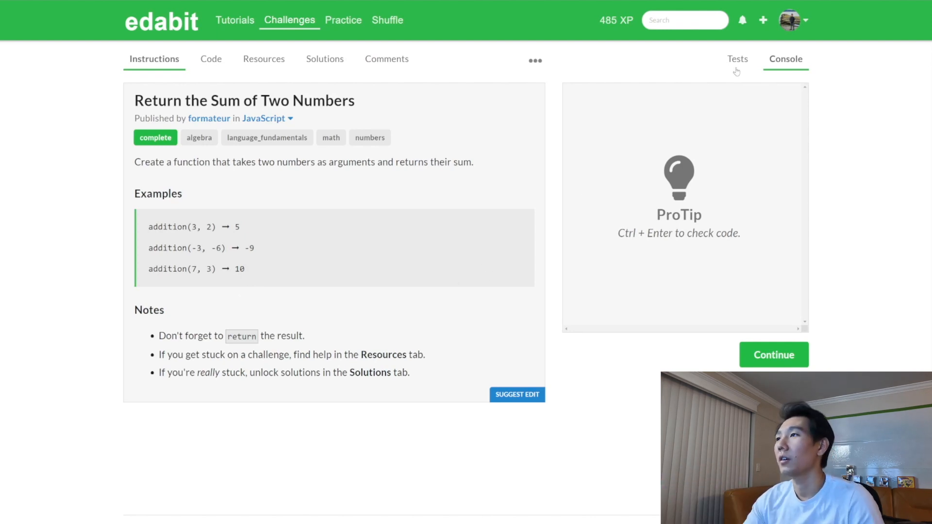
pyautogui.click(737, 58)
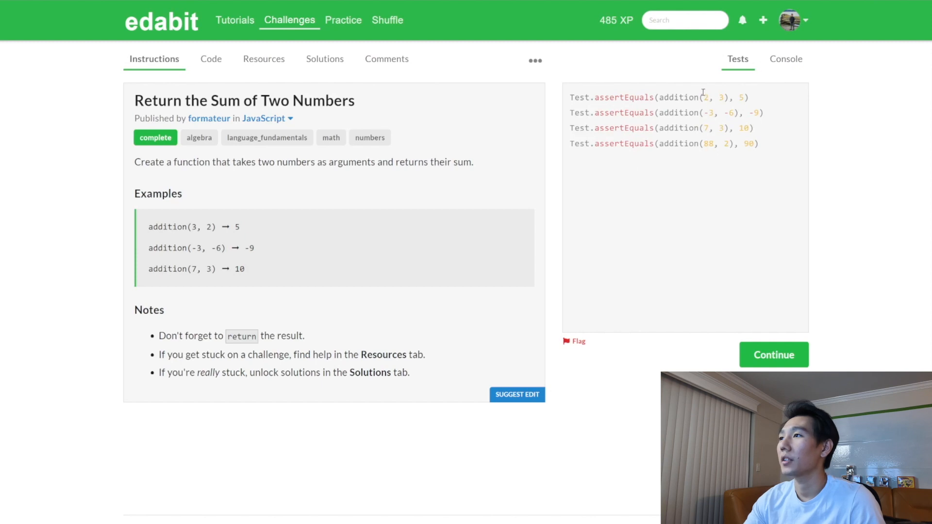
pyautogui.moveTo(705, 97); pyautogui.dragTo(728, 143)
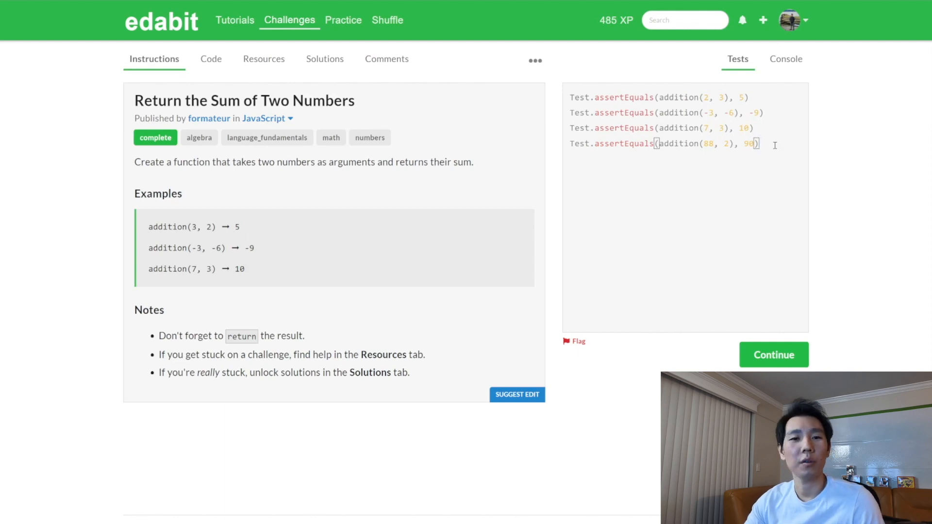
pyautogui.click(786, 58)
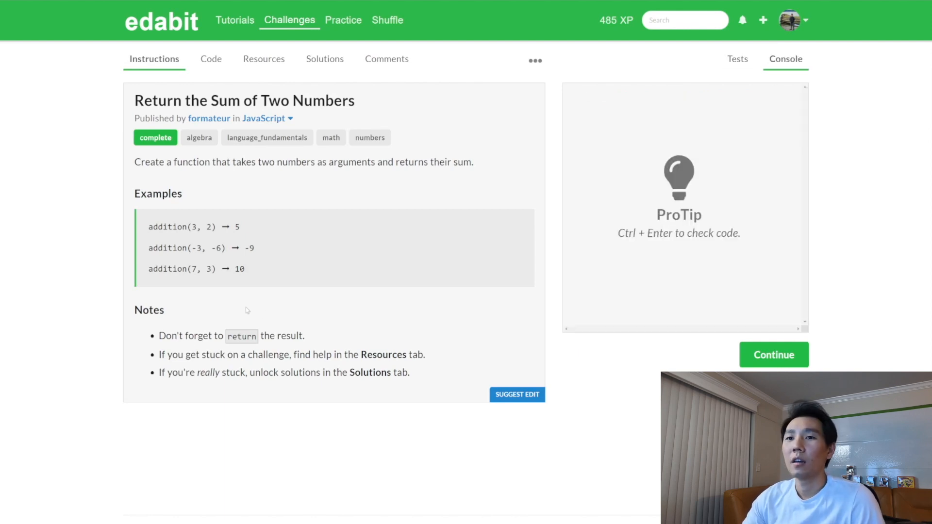
# - Read through the challenge notes and bring up the addition(a, b) starter code
pyautogui.doubleClick(148, 309)
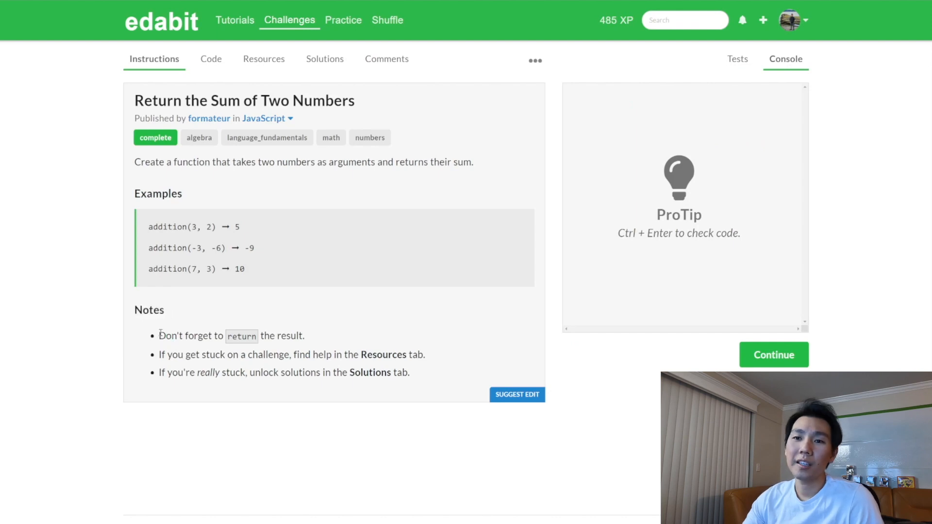
pyautogui.moveTo(303, 355); pyautogui.dragTo(408, 373)
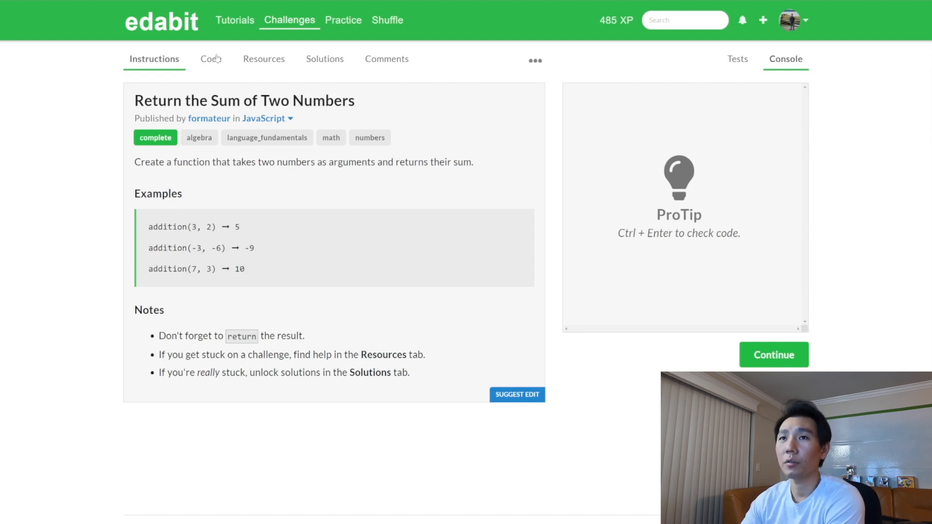
pyautogui.click(209, 59)
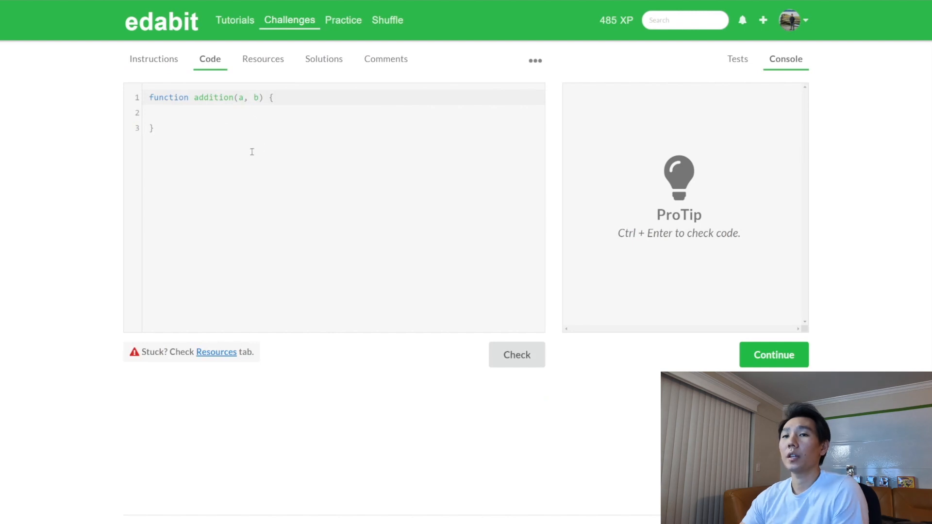
# - Change the addition function's parameters from a, b to num1, num2
pyautogui.click(534, 61)
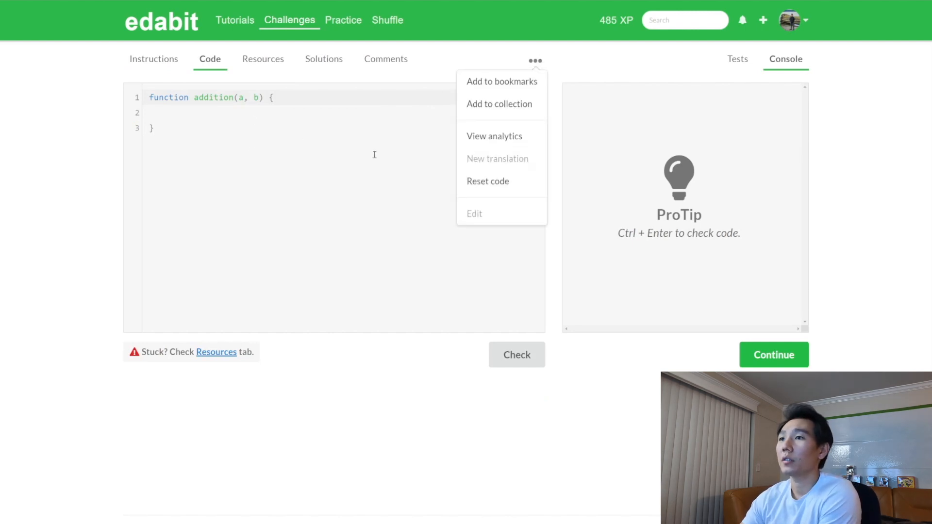
pyautogui.click(238, 113)
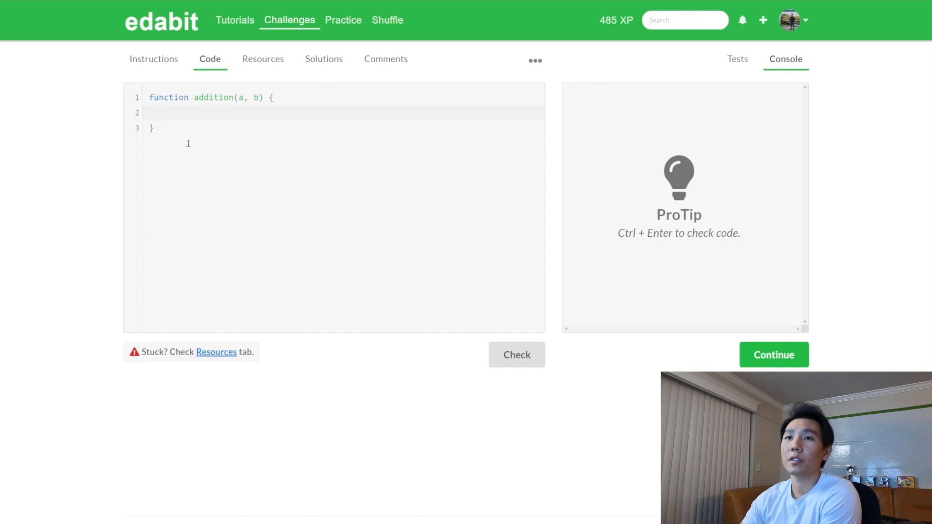
pyautogui.doubleClick(212, 97)
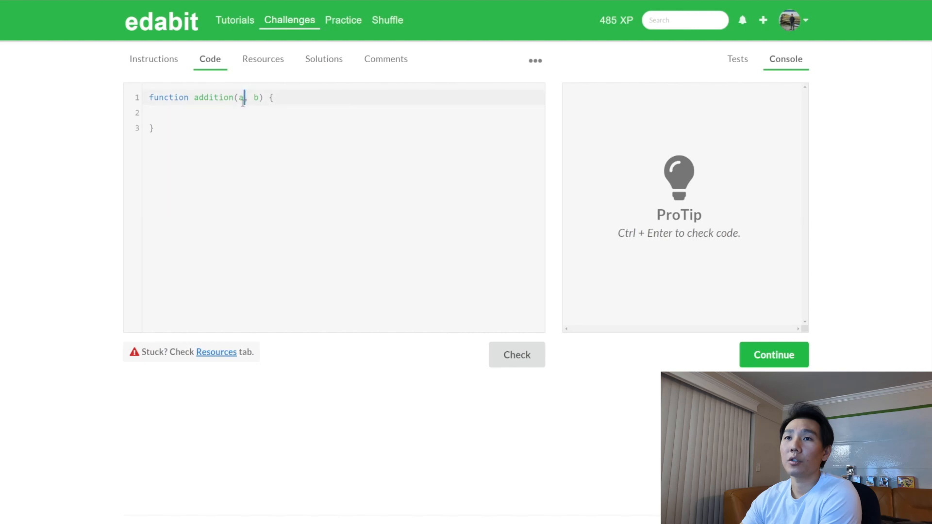
pyautogui.moveTo(265, 182)
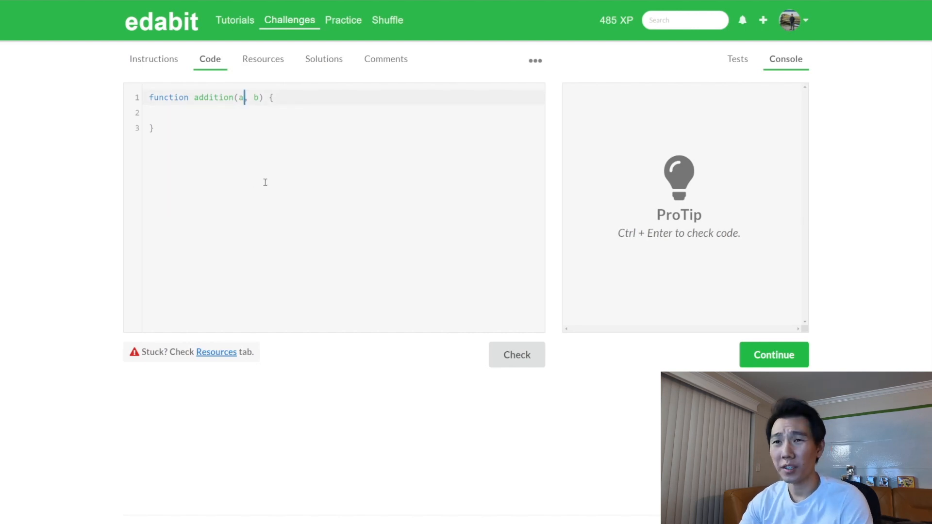
pyautogui.write('um1')
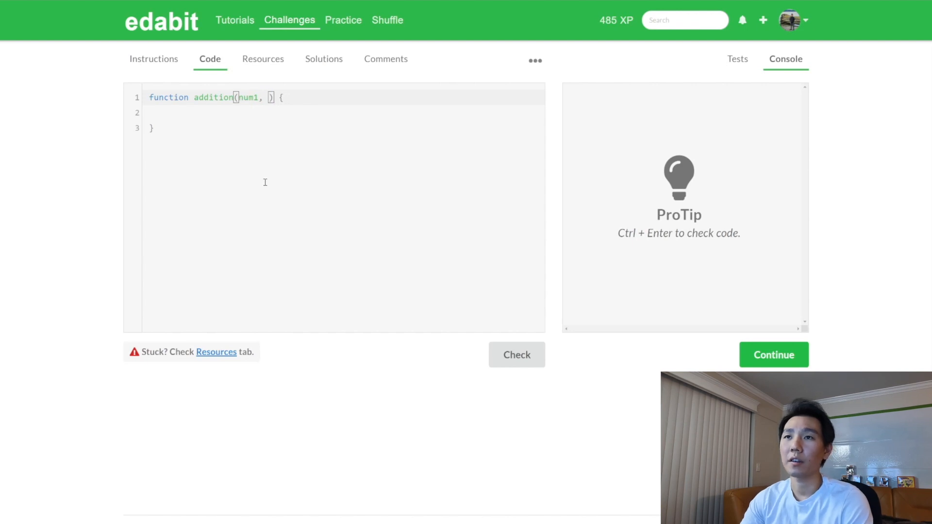
pyautogui.write('num2')
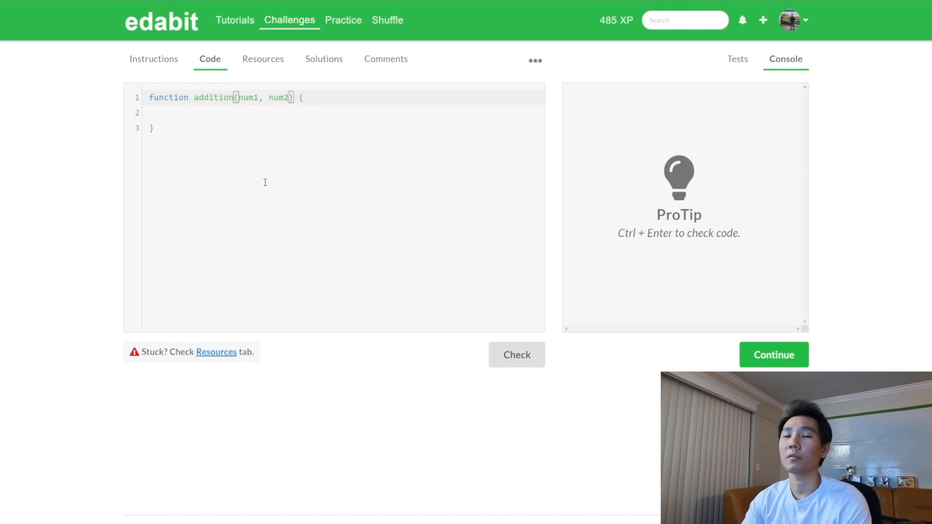
pyautogui.click(160, 113)
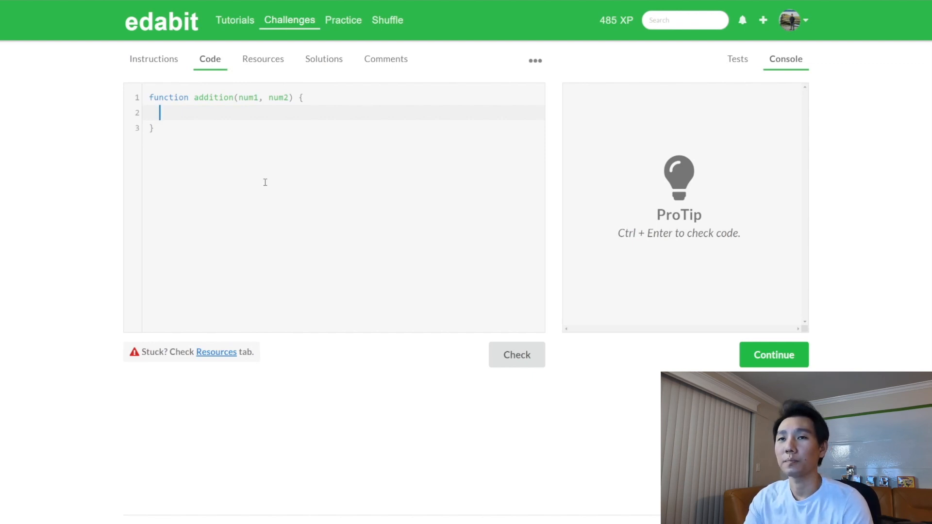
# - Write 'var sum = num1 + num2;' and 'return sum;', commenting out 'return num1 + num2;'
pyautogui.write('return')
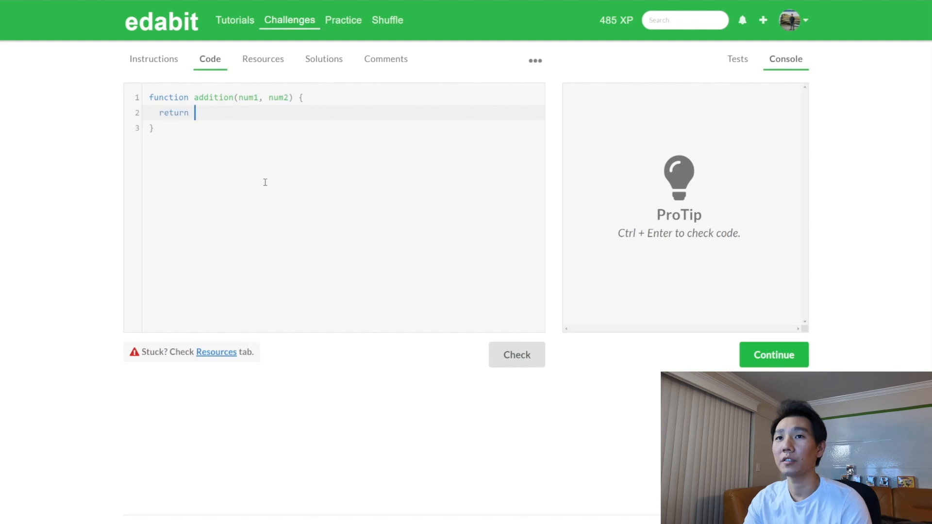
pyautogui.write('num1 + nu')
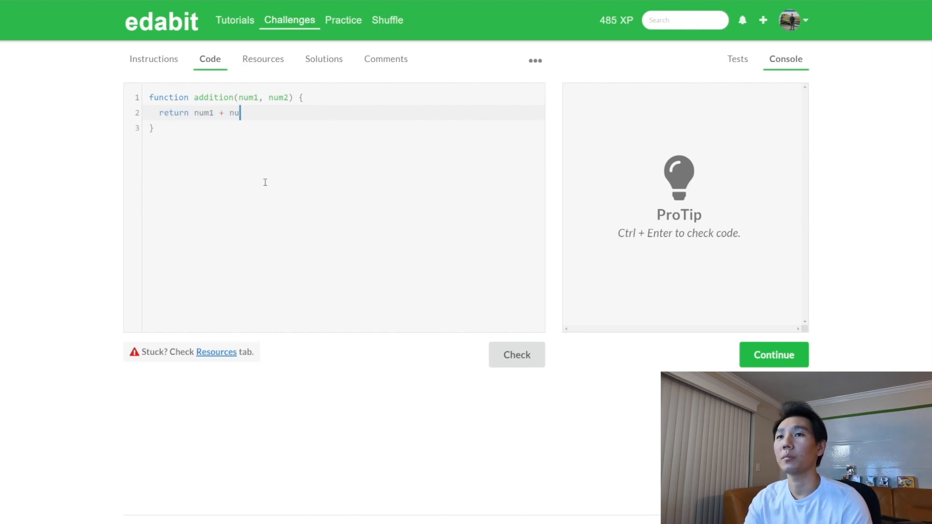
pyautogui.write('m2;')
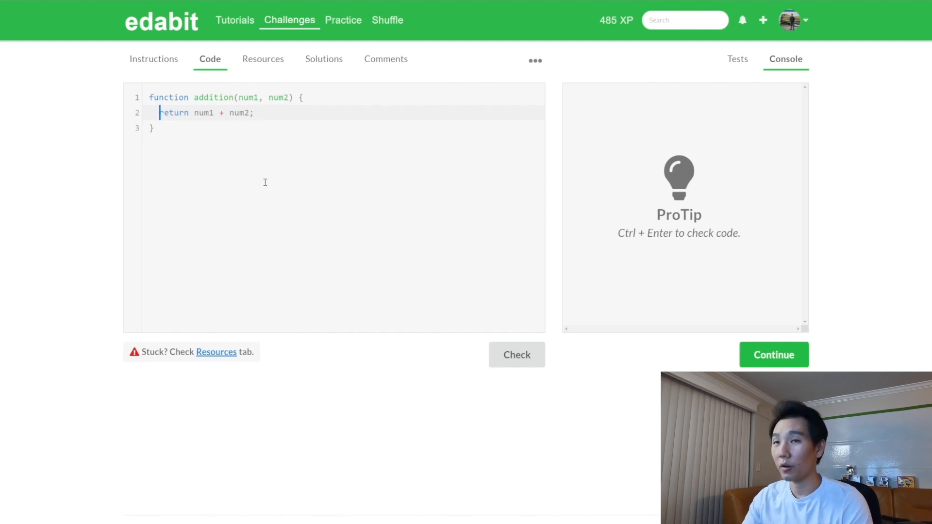
pyautogui.write('v')
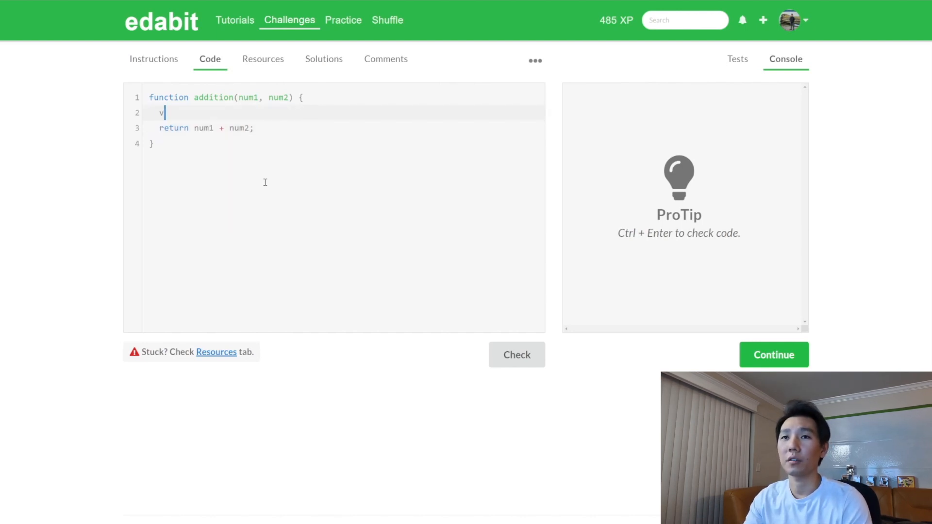
pyautogui.write('ar sum')
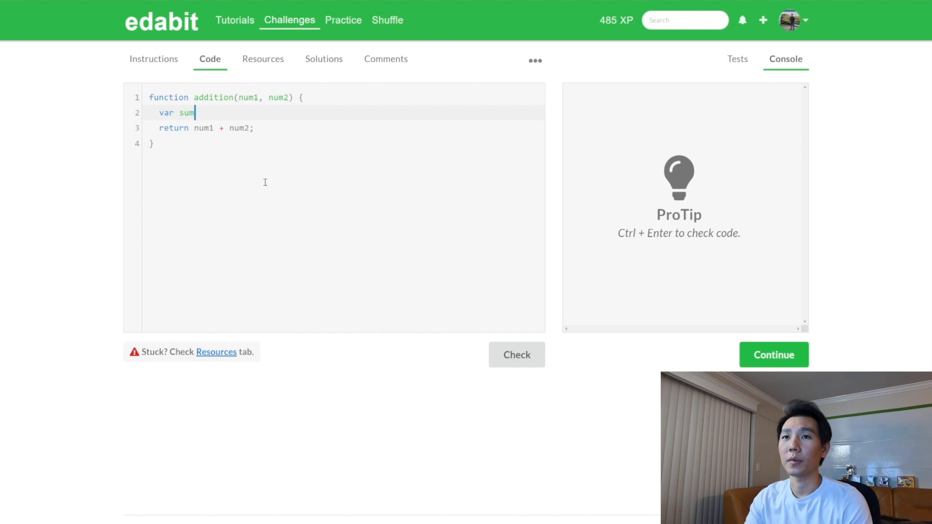
pyautogui.write('= nu')
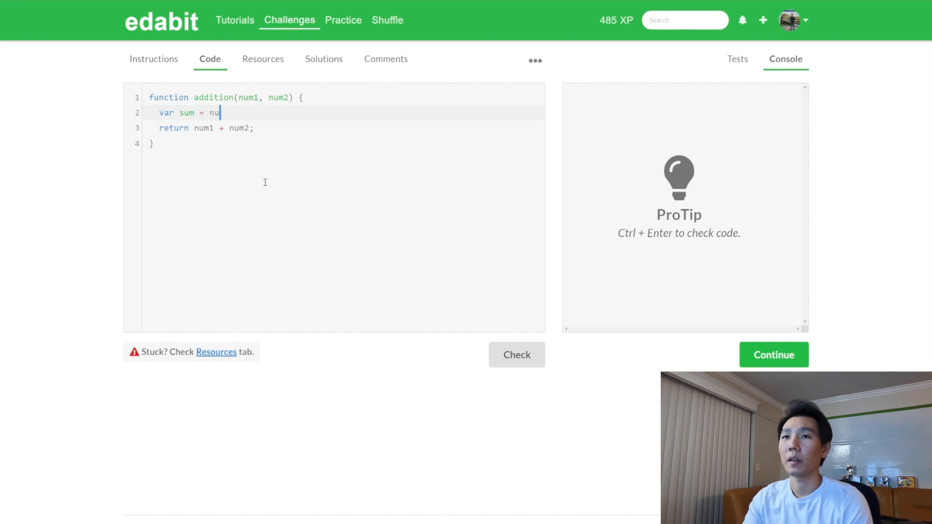
pyautogui.write('m1 + num2;')
pyautogui.write('return')
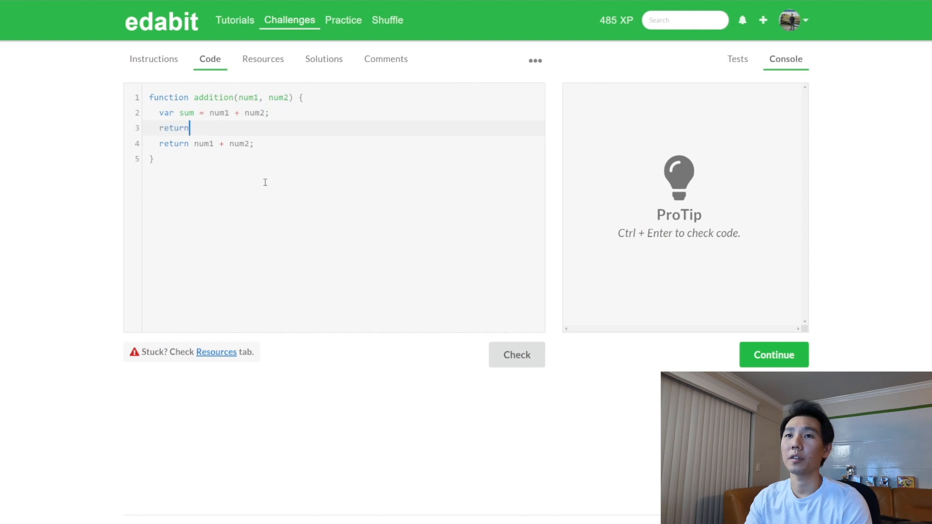
pyautogui.write('sum;')
pyautogui.click(343, 143)
pyautogui.write('//')
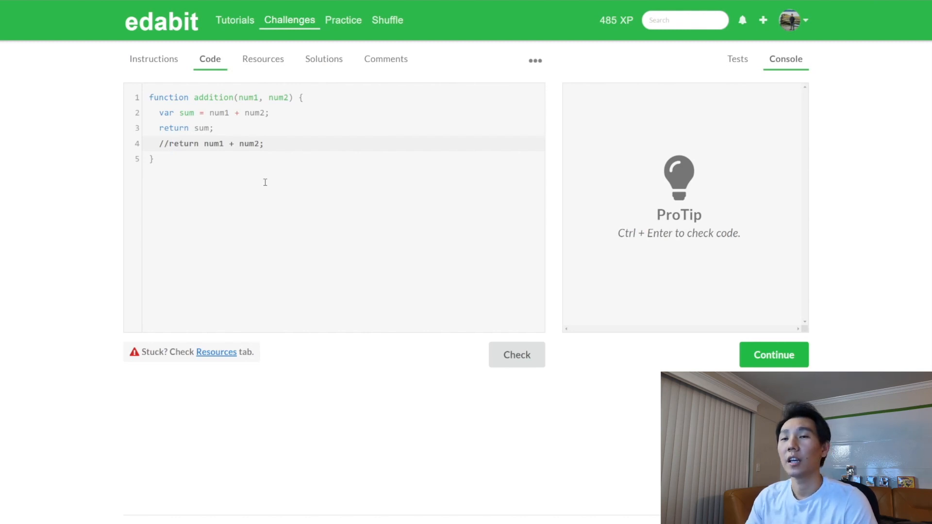
pyautogui.click(170, 143)
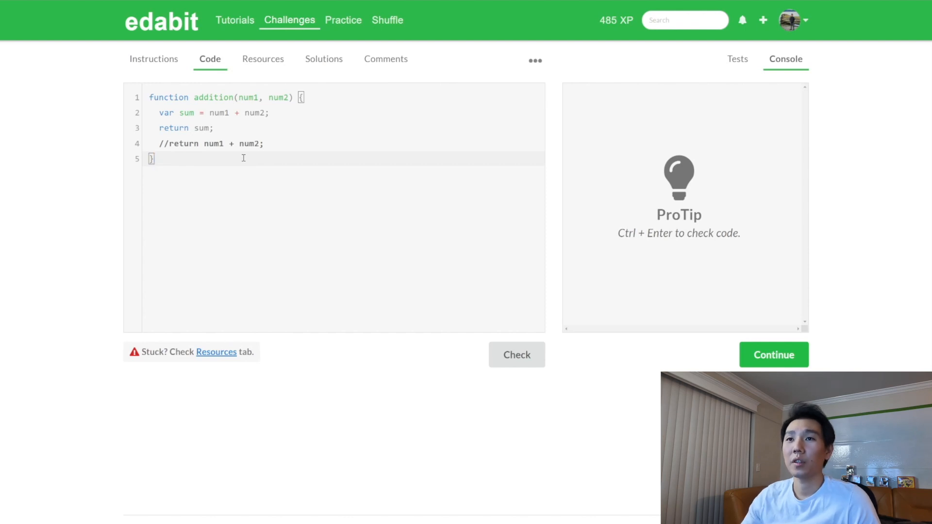
pyautogui.click(156, 158)
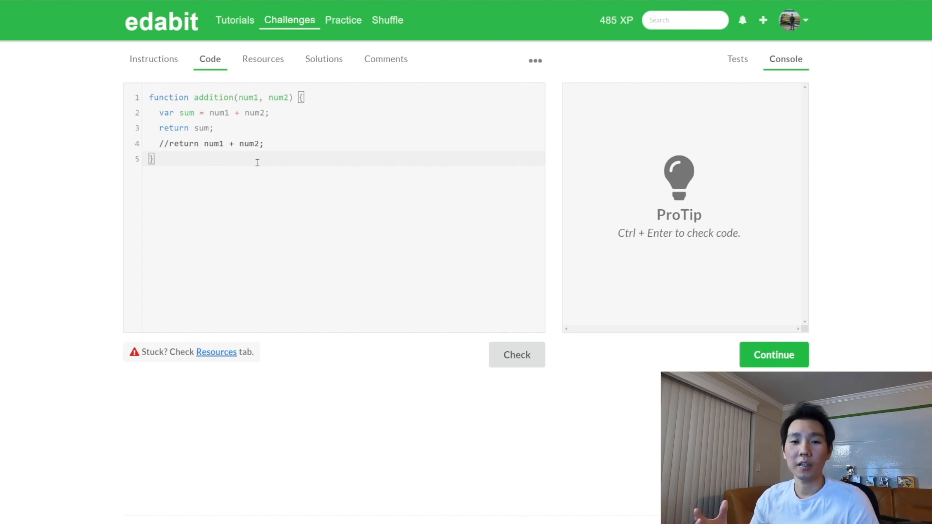
pyautogui.click(154, 159)
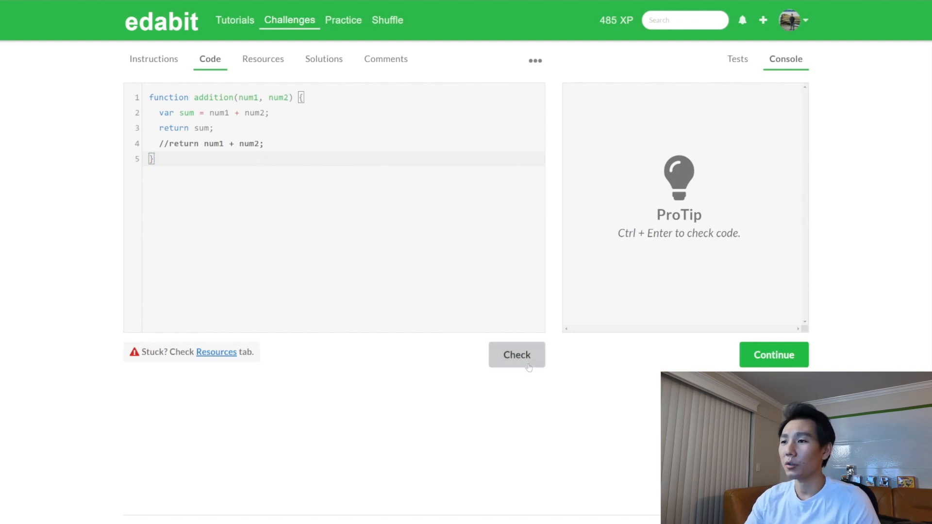
# - Run Check so the four addition tests (5, -9, 10, 90) pass in the console
pyautogui.click(516, 355)
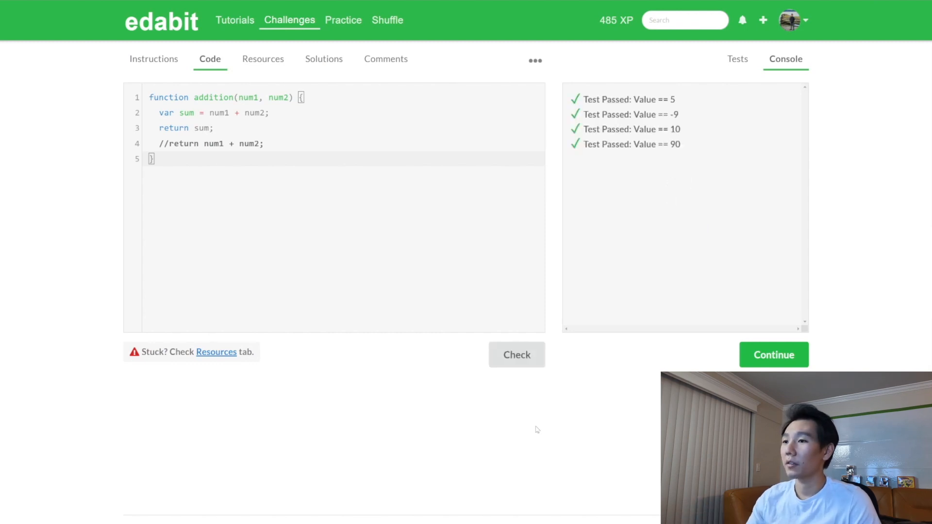
pyautogui.moveTo(399, 358)
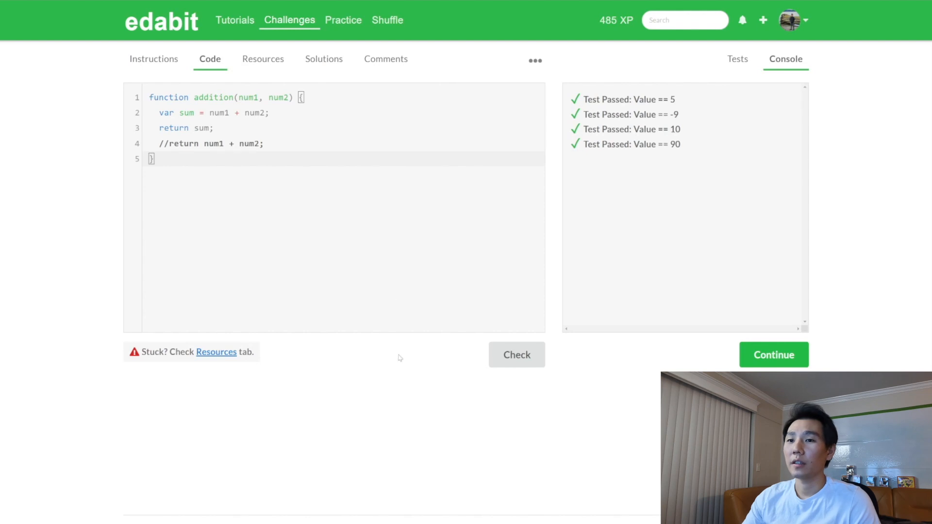